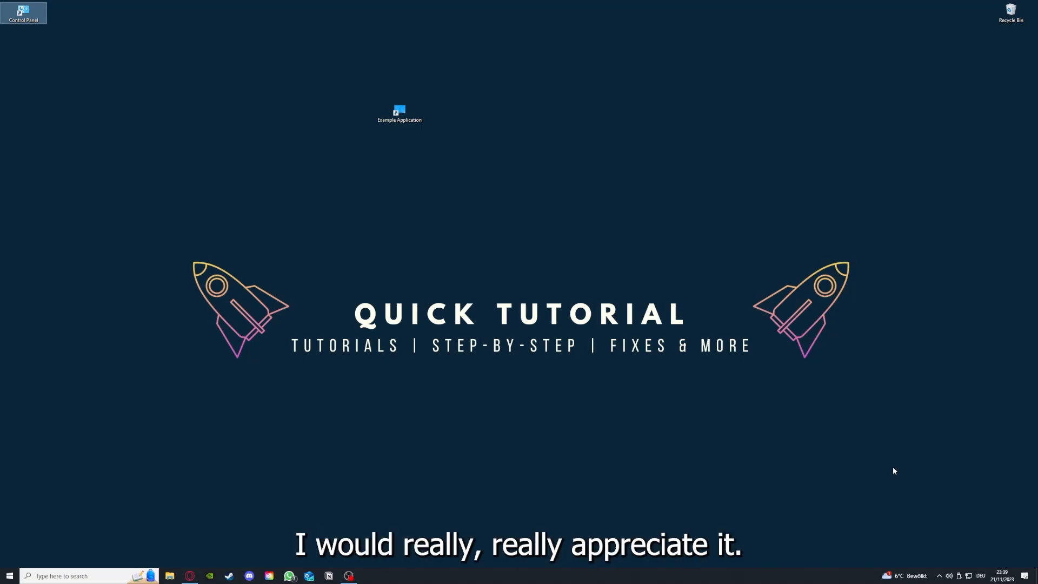
{"action": "mouse_move", "coordinate": [736, 390]}
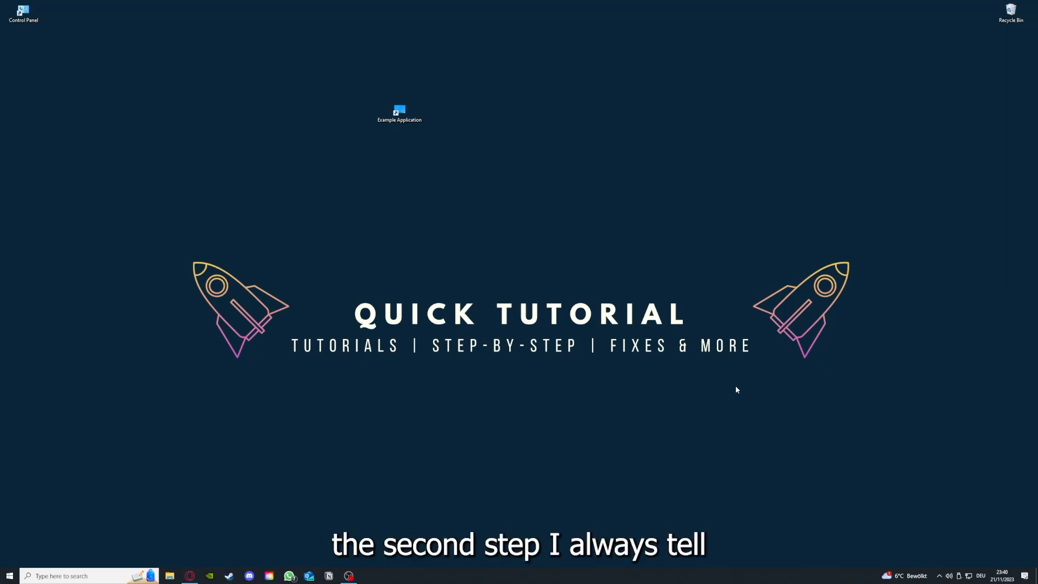
Select the Example Application shortcut on the desktop
{"action": "left_click", "coordinate": [399, 112]}
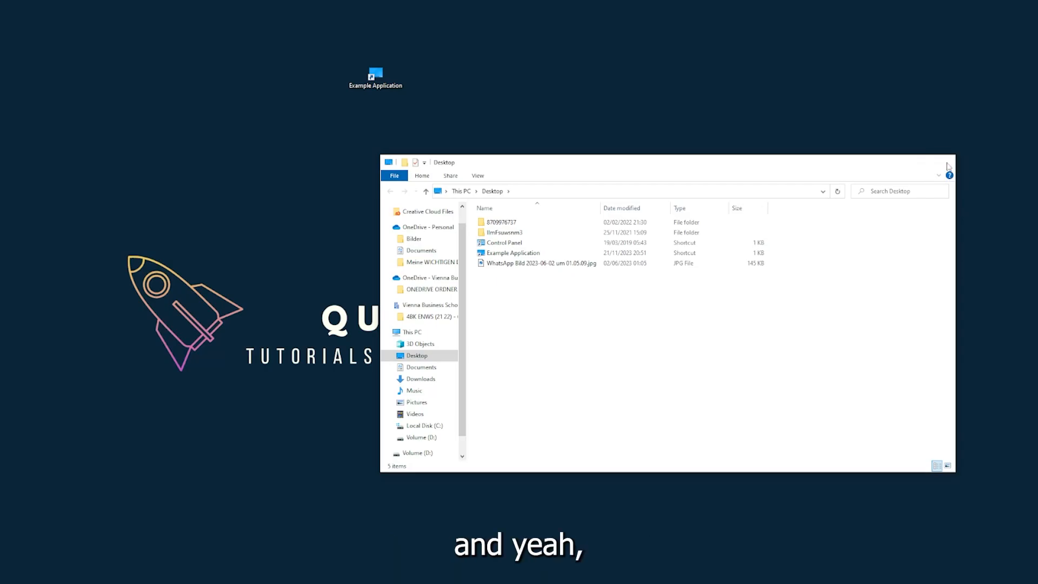
Close the Desktop folder window and launch Task Manager from the taskbar menu
{"action": "left_click", "coordinate": [949, 162]}
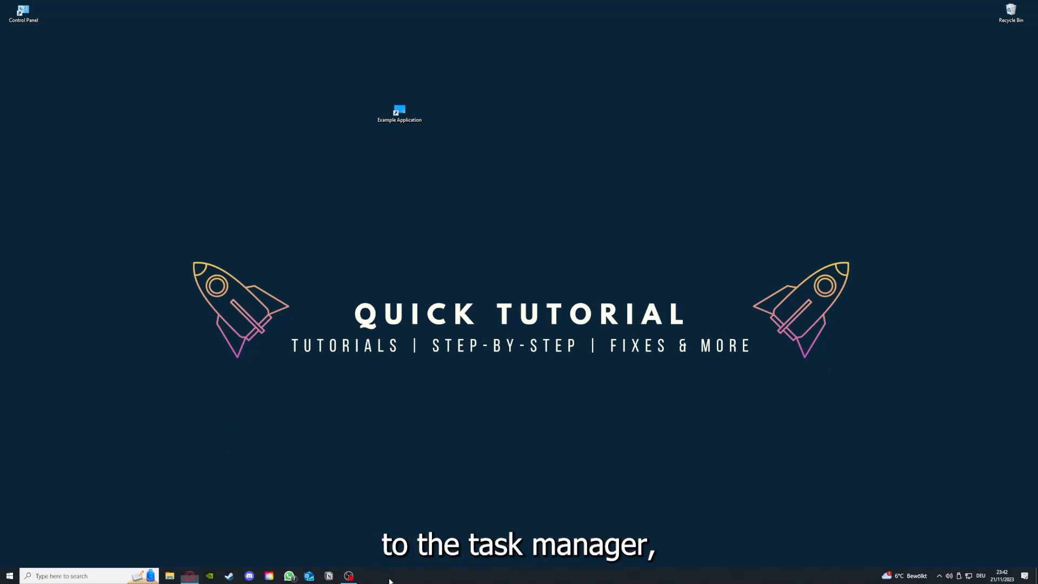
{"action": "right_click", "coordinate": [389, 579]}
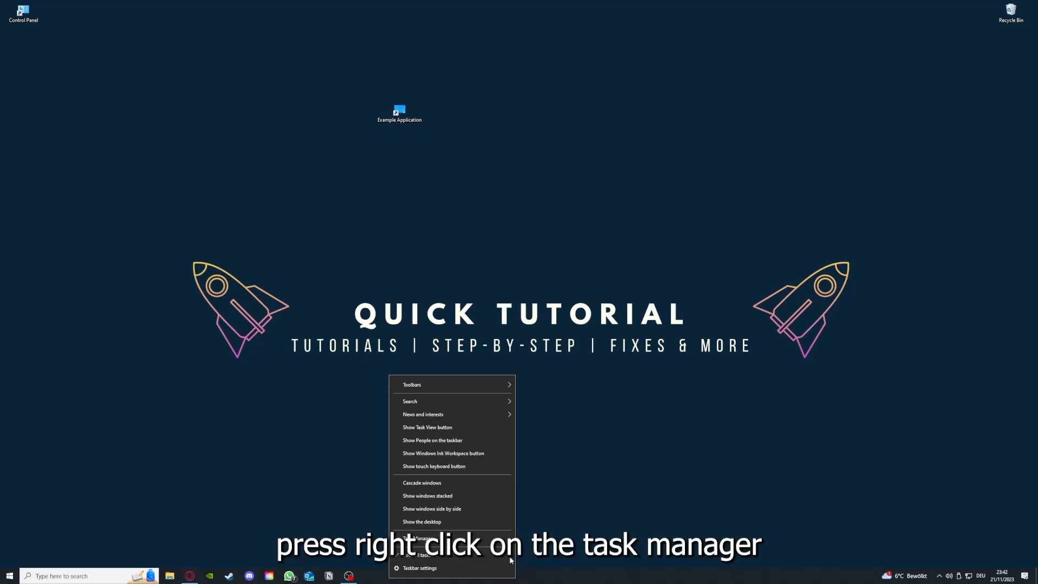
{"action": "left_click", "coordinate": [420, 537]}
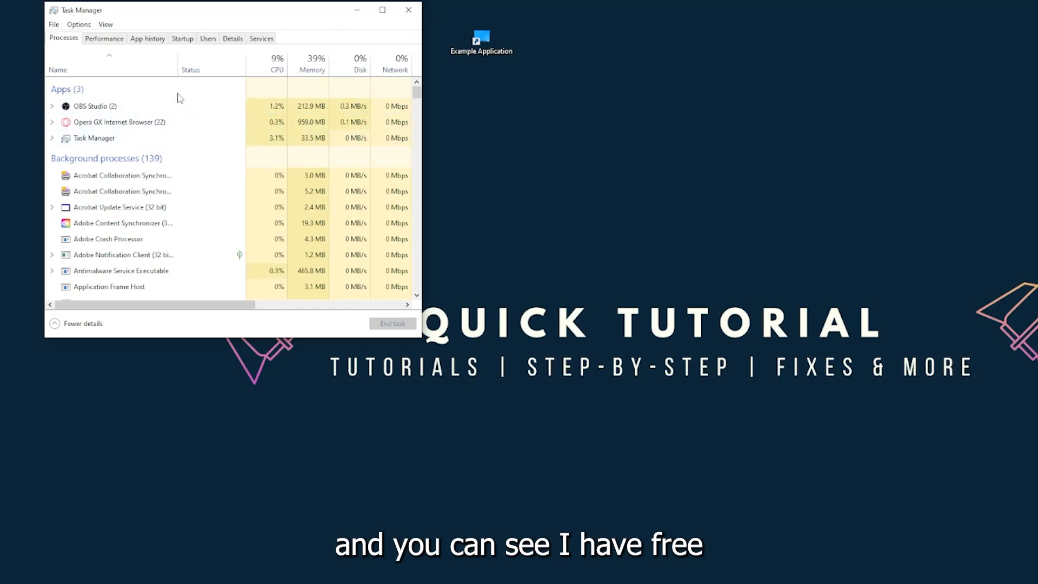
Select the Task Manager entry in running apps and end its task
{"action": "left_click", "coordinate": [93, 137]}
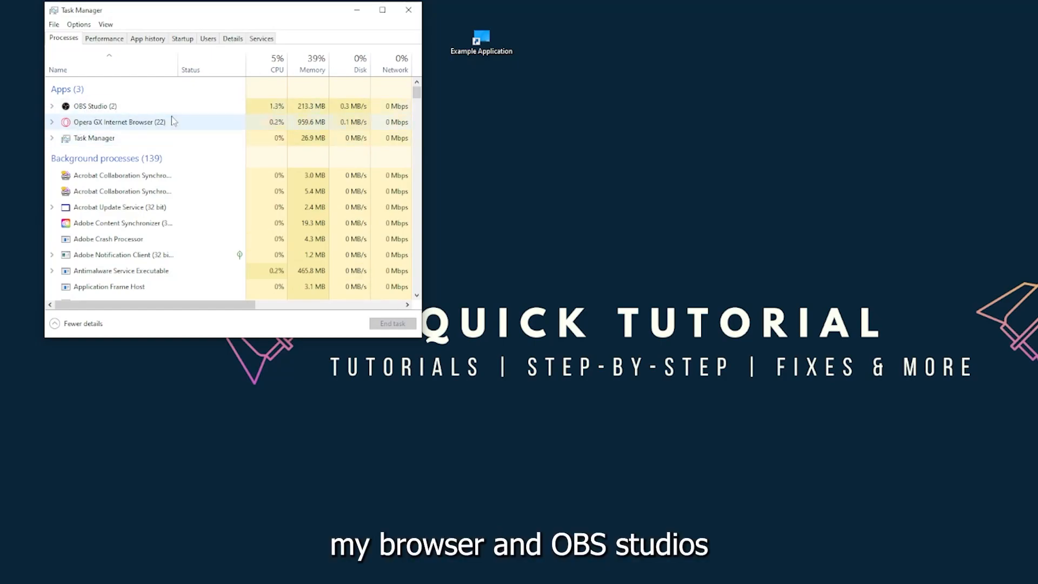
{"action": "left_click", "coordinate": [93, 138]}
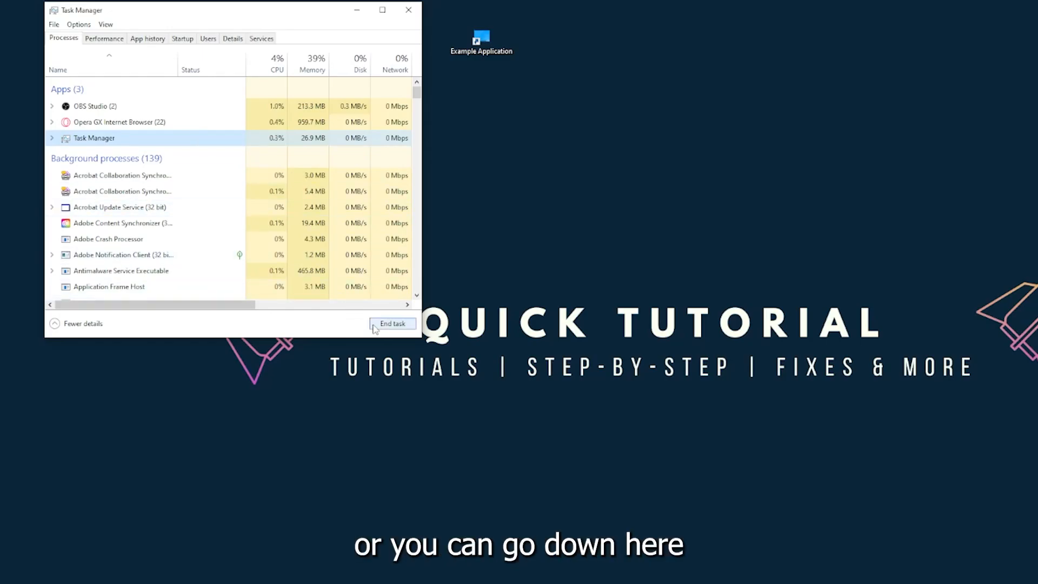
{"action": "left_click", "coordinate": [391, 323]}
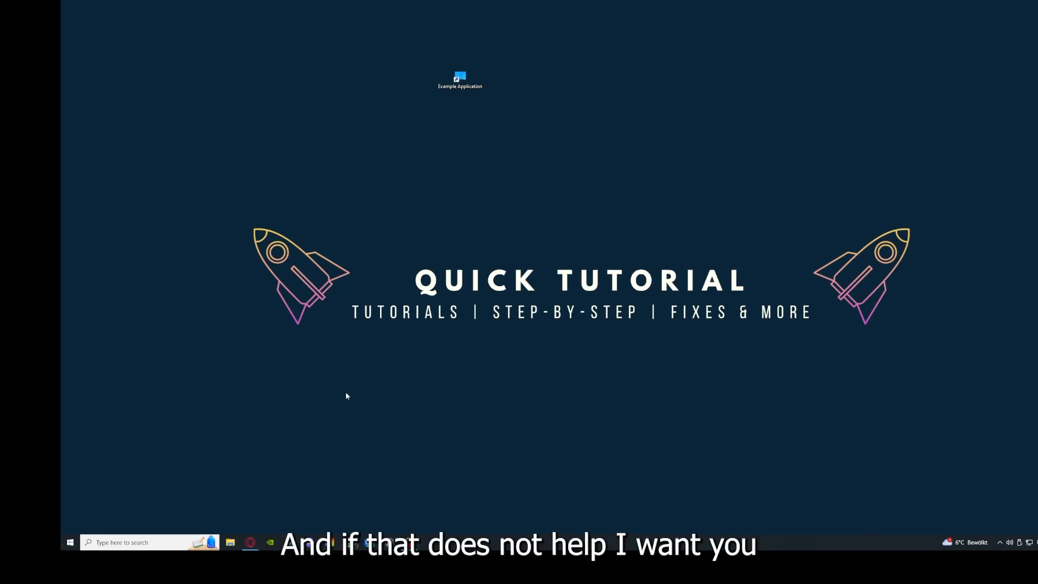
{"action": "mouse_move", "coordinate": [318, 292]}
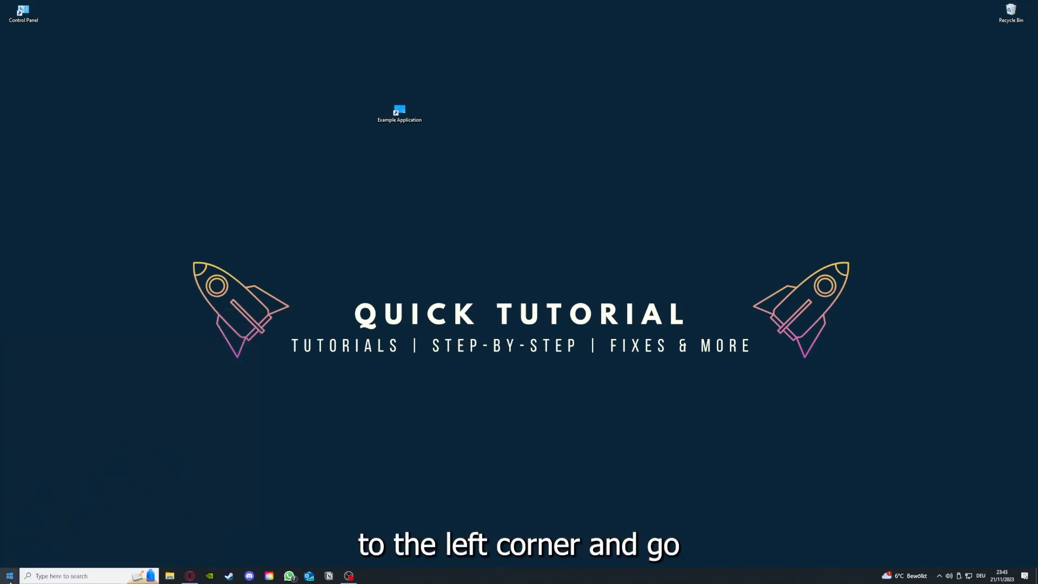
{"action": "left_click", "coordinate": [8, 573]}
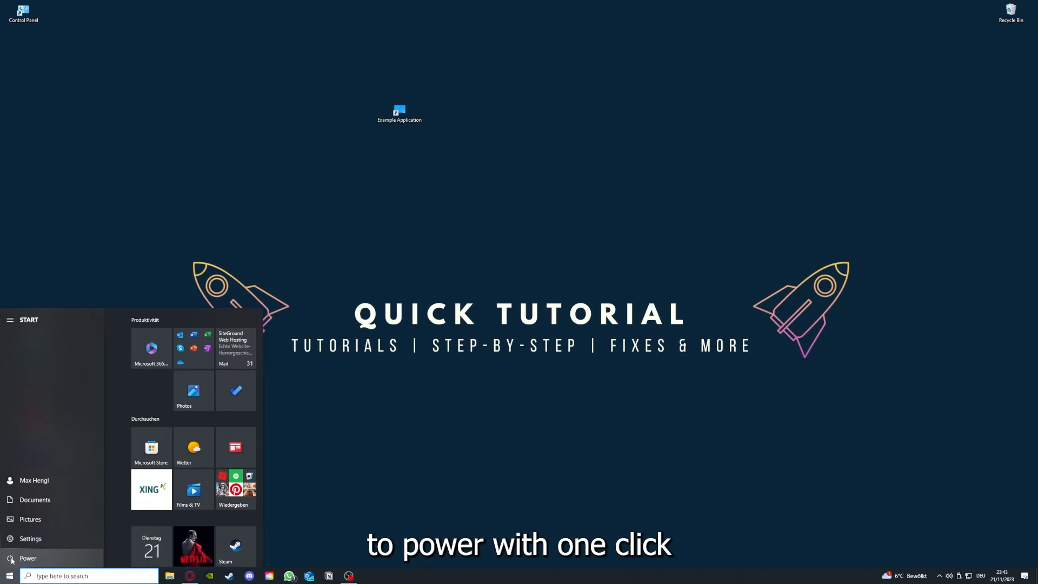
{"action": "left_click", "coordinate": [28, 558]}
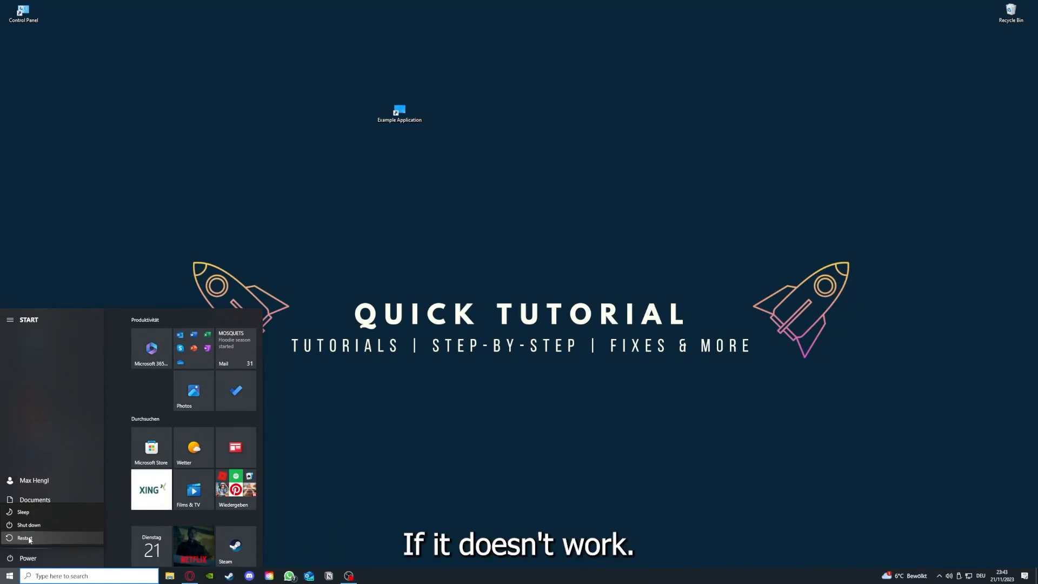
{"action": "mouse_move", "coordinate": [35, 542]}
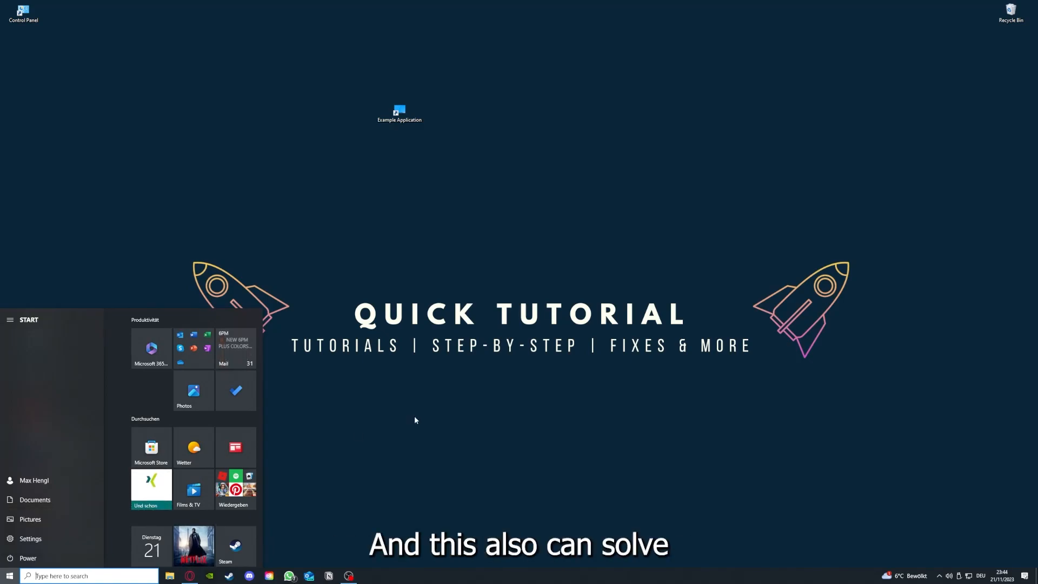
{"action": "left_click", "coordinate": [10, 575]}
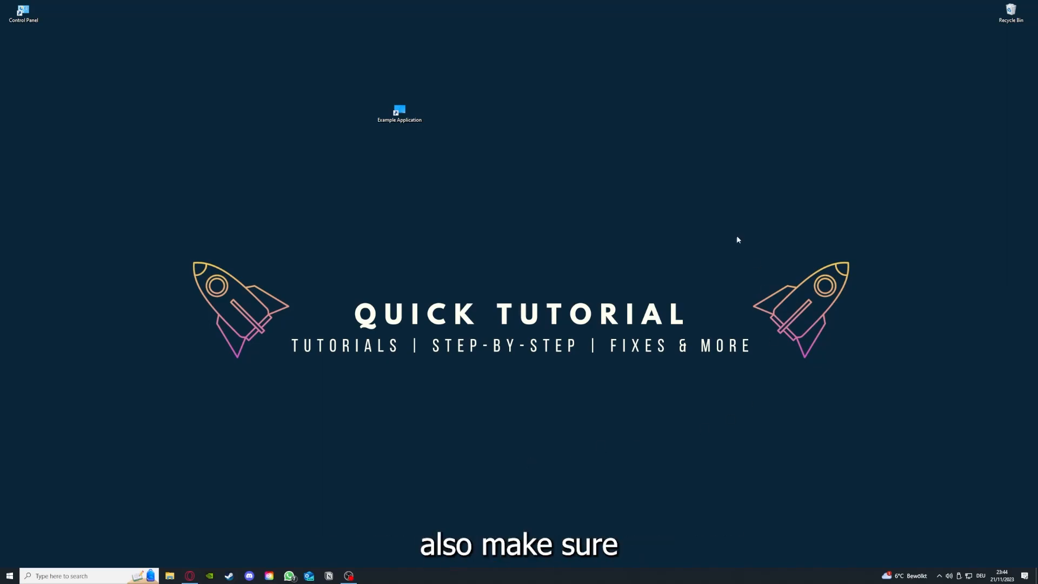
{"action": "mouse_move", "coordinate": [214, 216]}
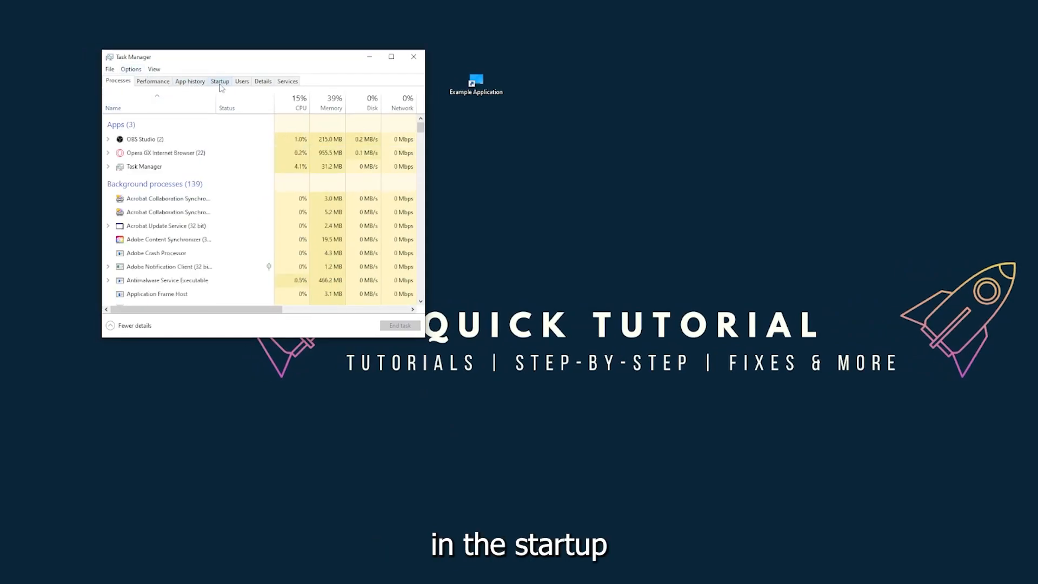
Show the Startup apps list and bring up options for the Acrobat Collaboration Sync entry
{"action": "left_click", "coordinate": [220, 81]}
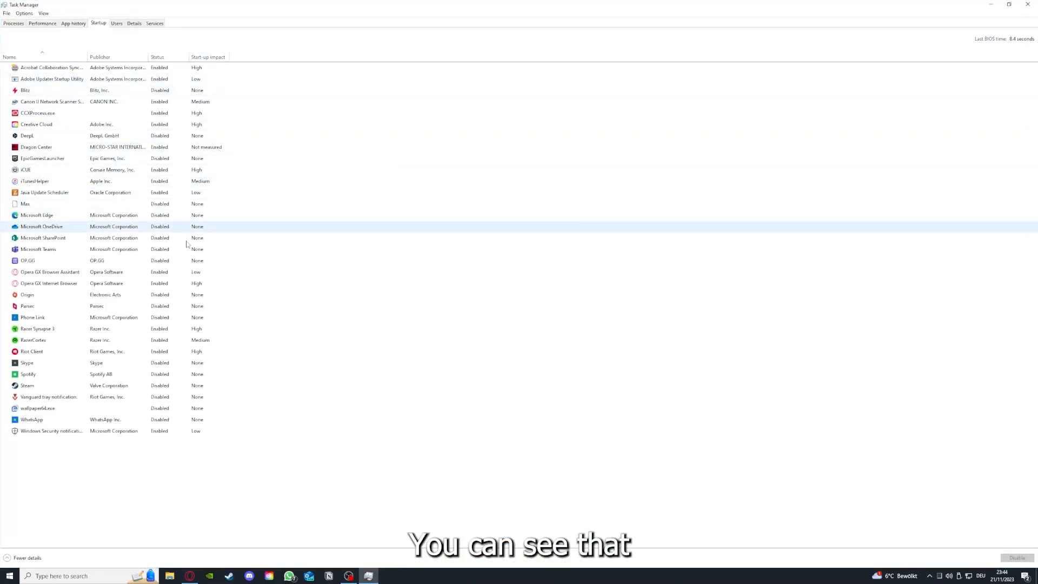
{"action": "left_click", "coordinate": [25, 204]}
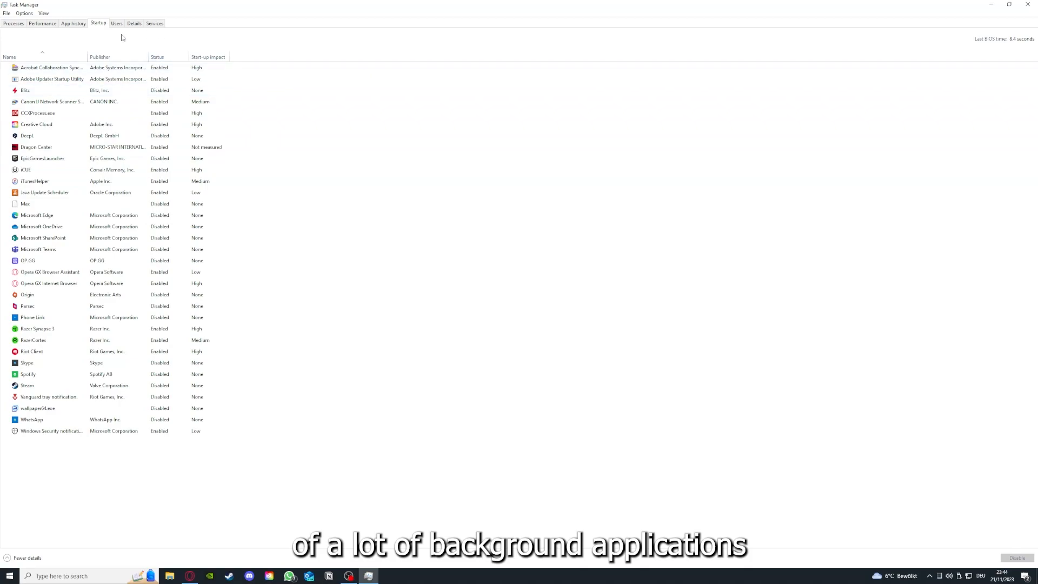
{"action": "mouse_move", "coordinate": [28, 52]}
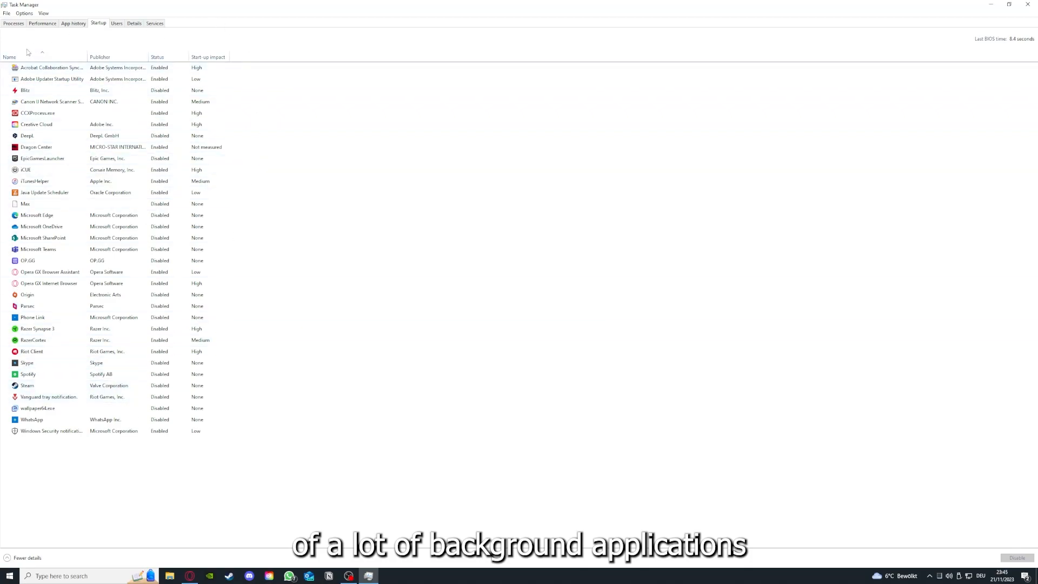
{"action": "right_click", "coordinate": [52, 67]}
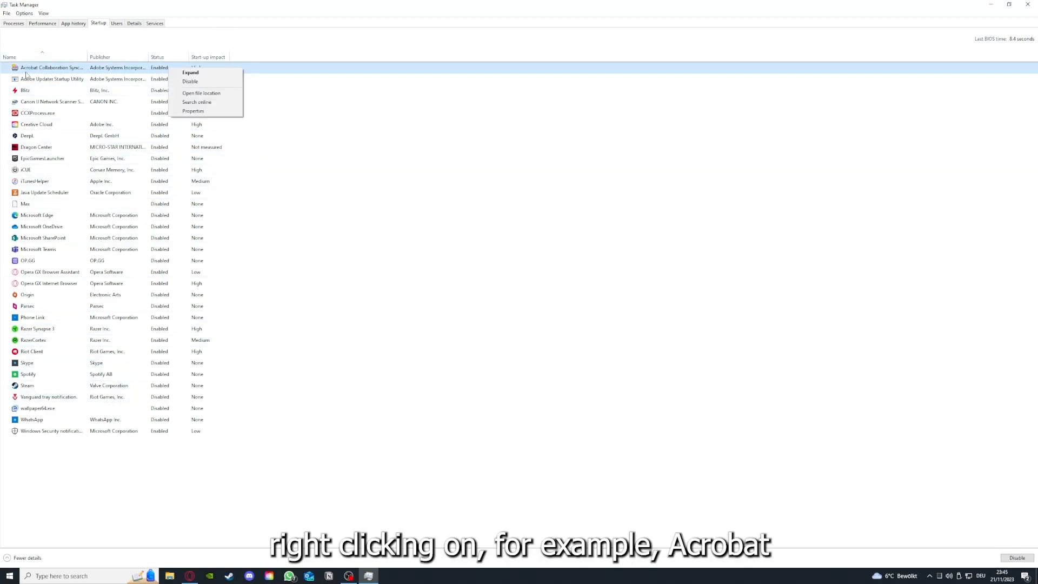
{"action": "mouse_move", "coordinate": [66, 75]}
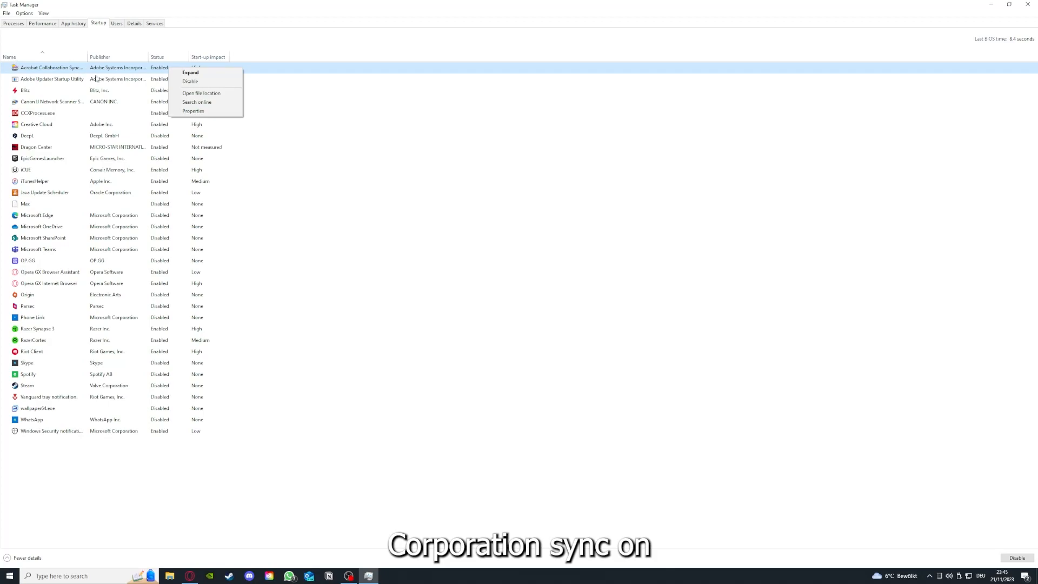
{"action": "mouse_move", "coordinate": [192, 72]}
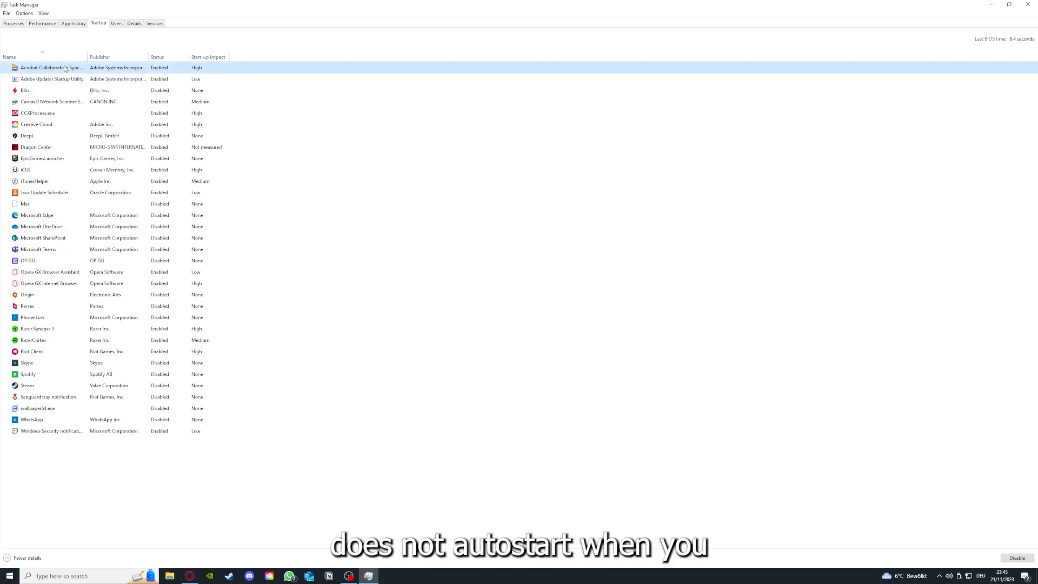
{"action": "mouse_move", "coordinate": [65, 65]}
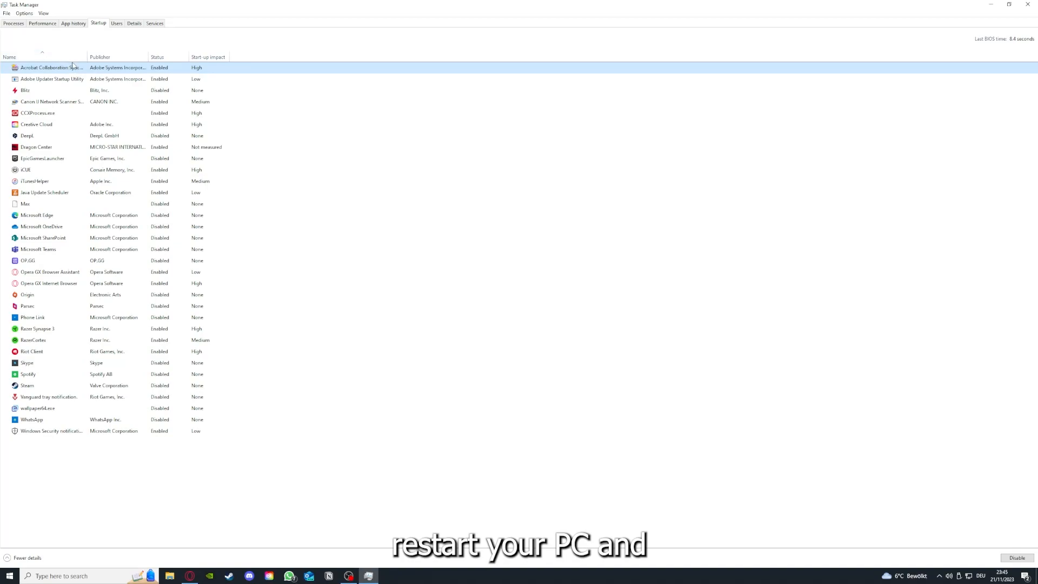
{"action": "mouse_move", "coordinate": [123, 33]}
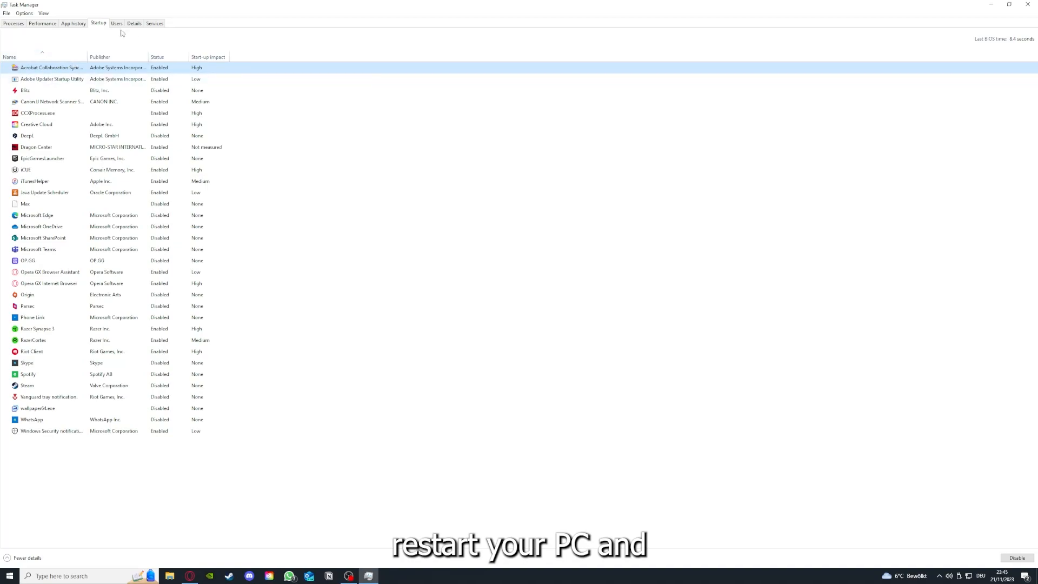
{"action": "mouse_move", "coordinate": [3, 452]}
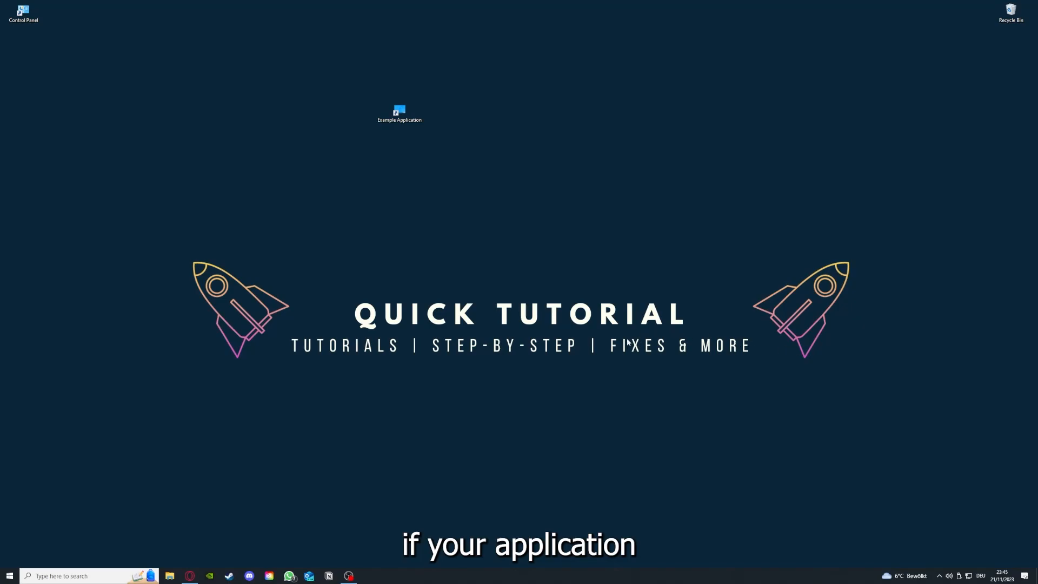
{"action": "mouse_move", "coordinate": [647, 325]}
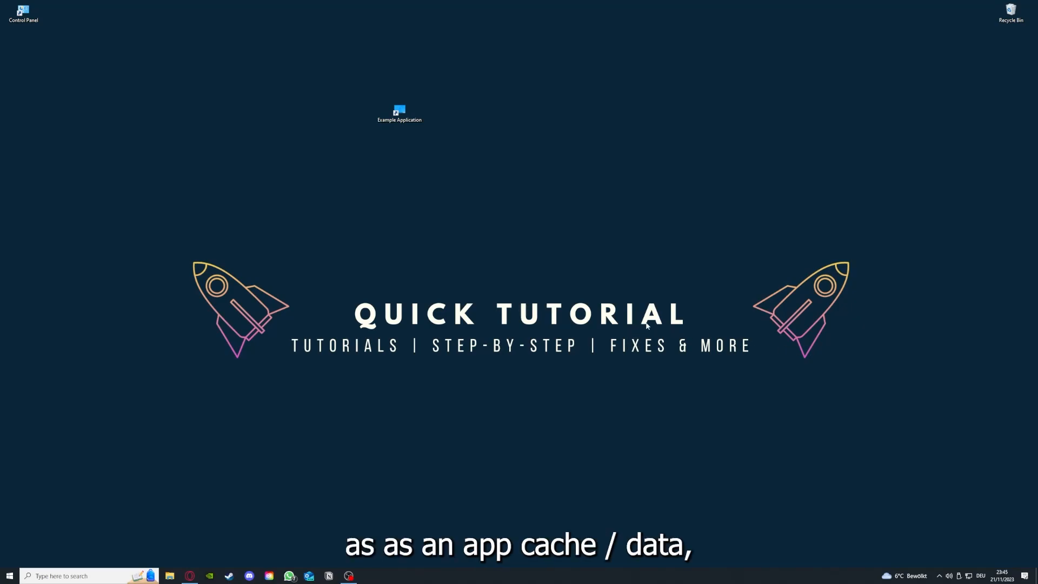
{"action": "mouse_move", "coordinate": [592, 170]}
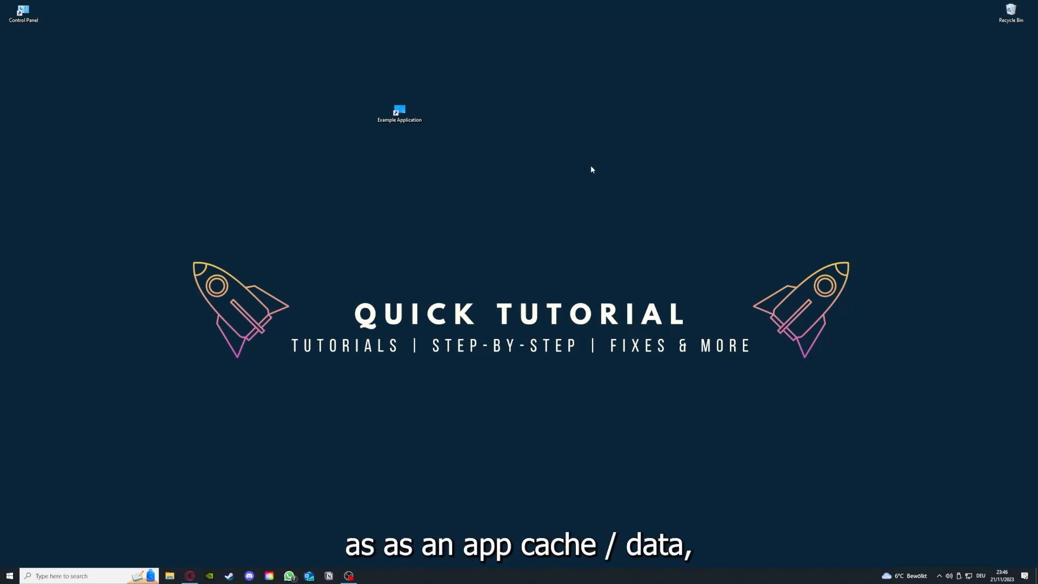
{"action": "mouse_move", "coordinate": [432, 166]}
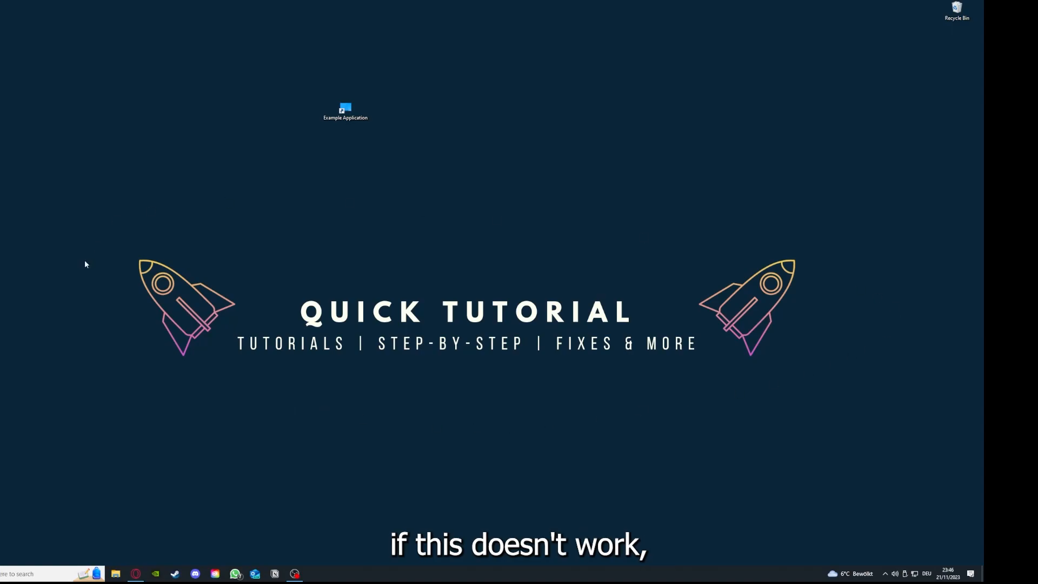
{"action": "mouse_move", "coordinate": [111, 220]}
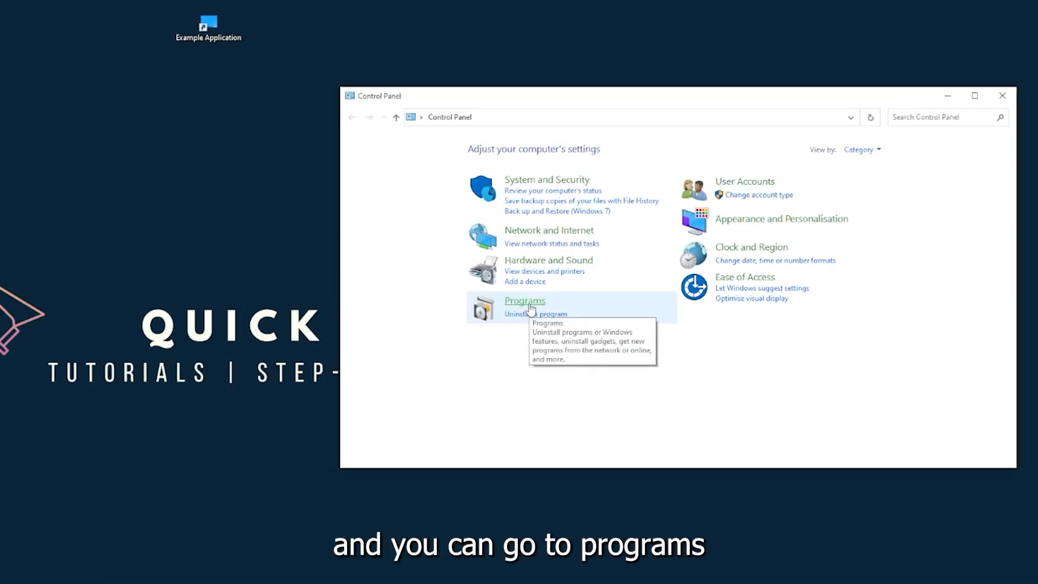
Go from Programs to the Programs and Features list of installed programs
{"action": "left_click", "coordinate": [524, 300]}
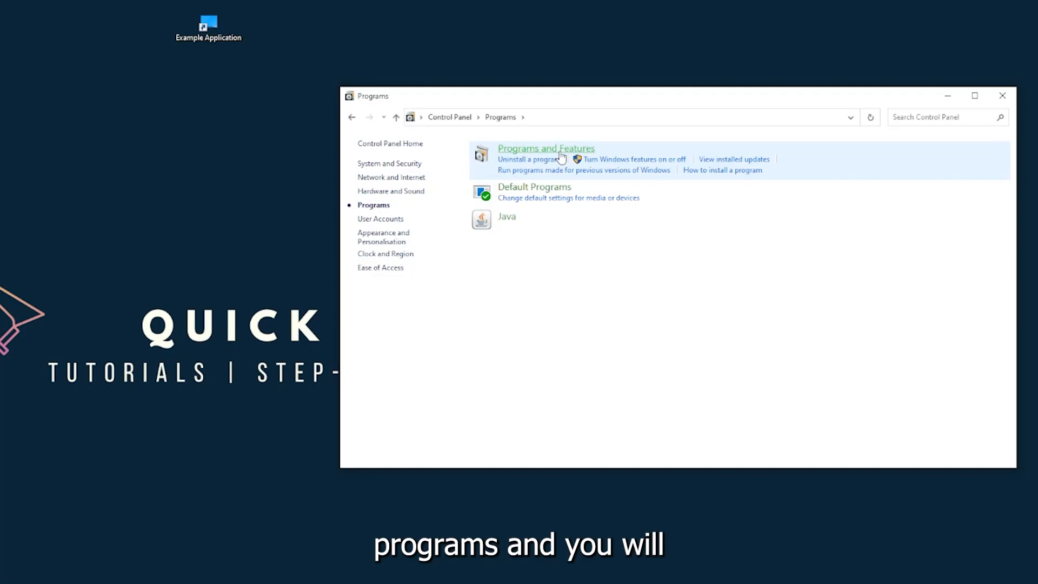
{"action": "left_click", "coordinate": [545, 148]}
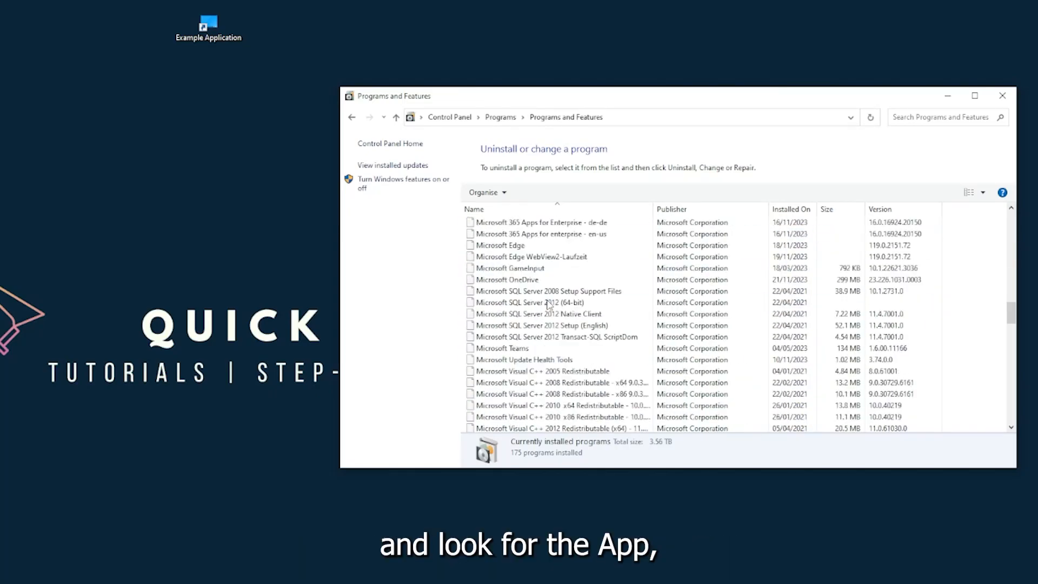
Run Uninstall/Change on Overwolf and answer Yes to its error prompt
{"action": "scroll", "scroll_direction": "down", "scroll_amount": 3}
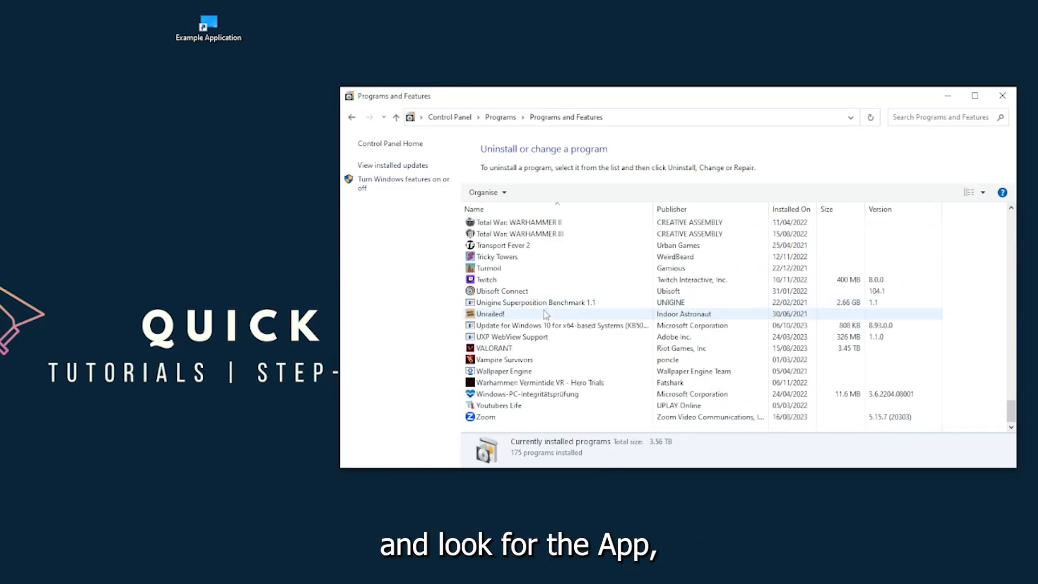
{"action": "scroll", "scroll_direction": "down", "scroll_amount": 3}
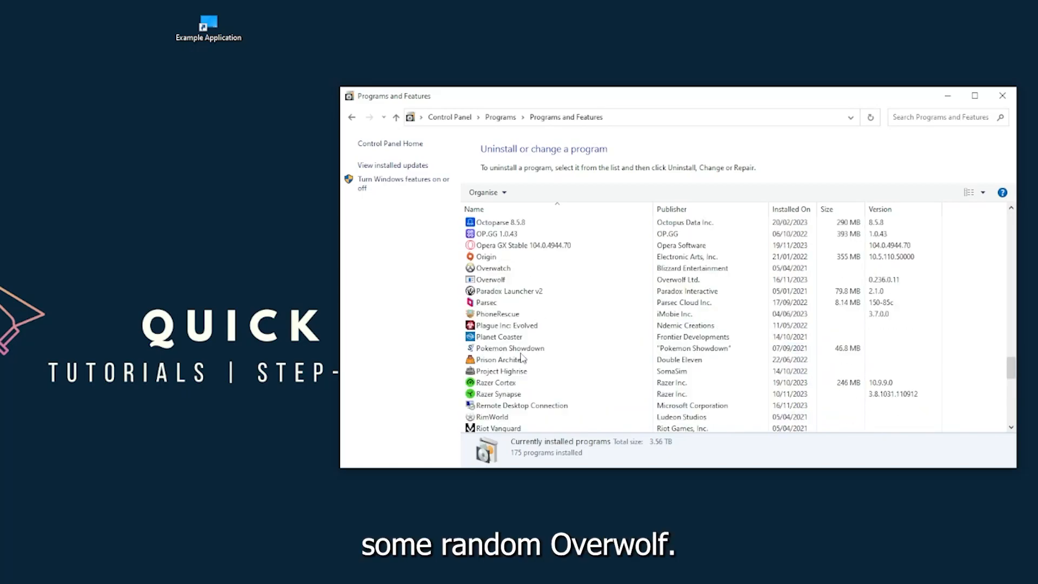
{"action": "left_click", "coordinate": [490, 349]}
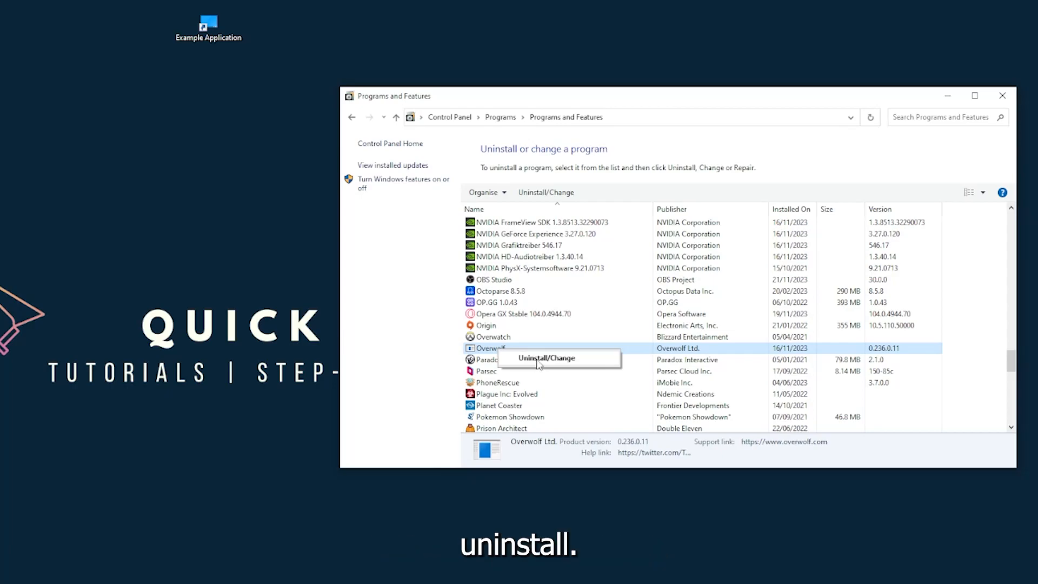
{"action": "left_click", "coordinate": [545, 358]}
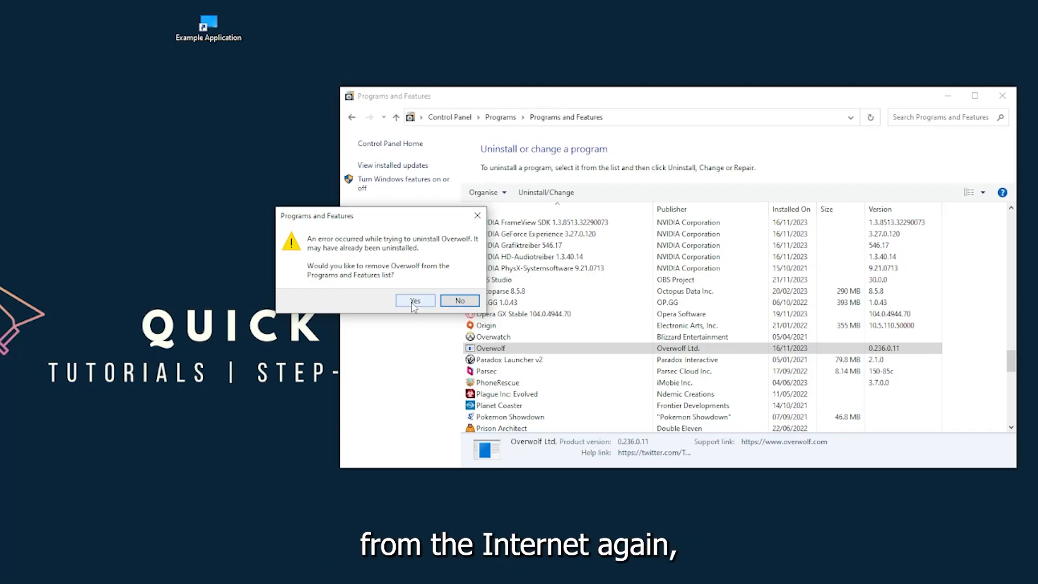
{"action": "left_click", "coordinate": [414, 303]}
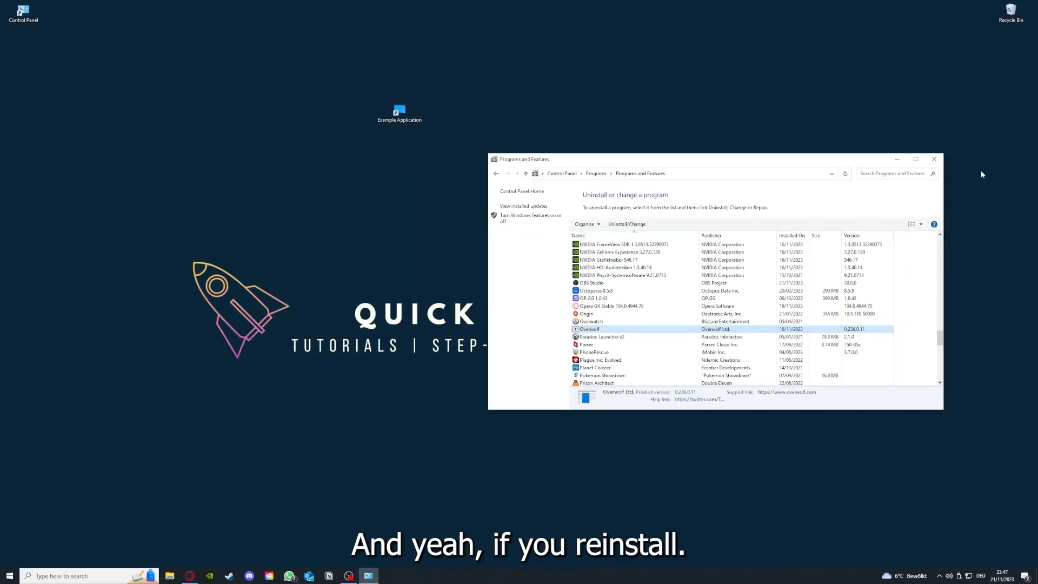
{"action": "left_click", "coordinate": [933, 159]}
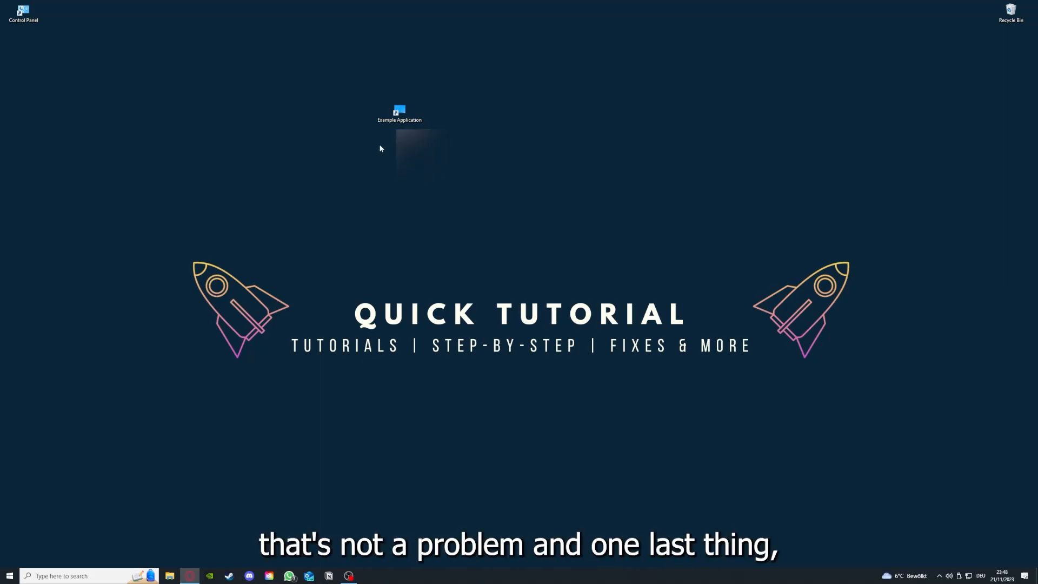
Show the Example Application shortcut's Properties, view Details, then return to Shortcut settings
{"action": "right_click", "coordinate": [399, 112]}
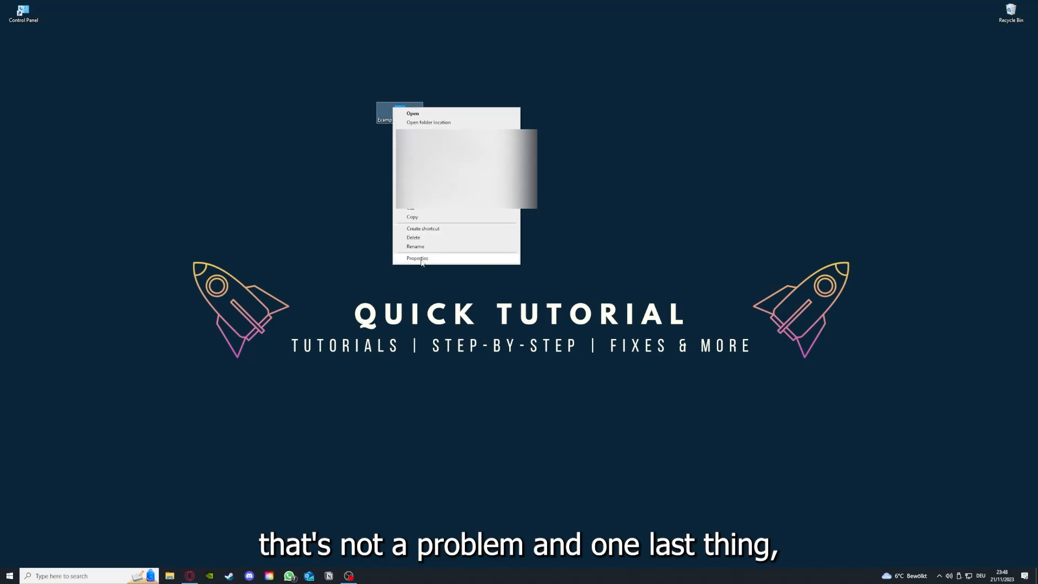
{"action": "mouse_move", "coordinate": [402, 74]}
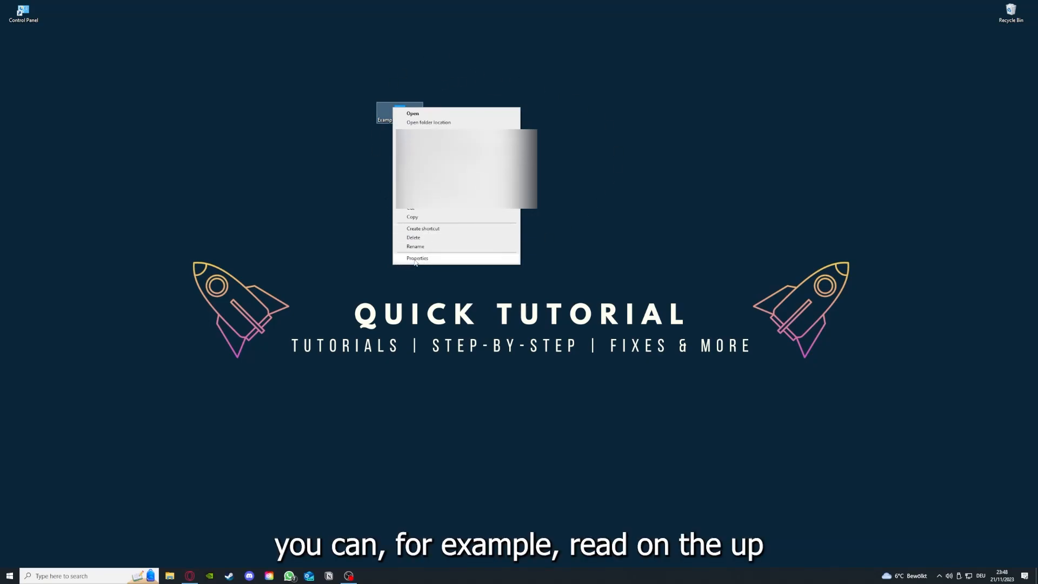
{"action": "left_click", "coordinate": [418, 259]}
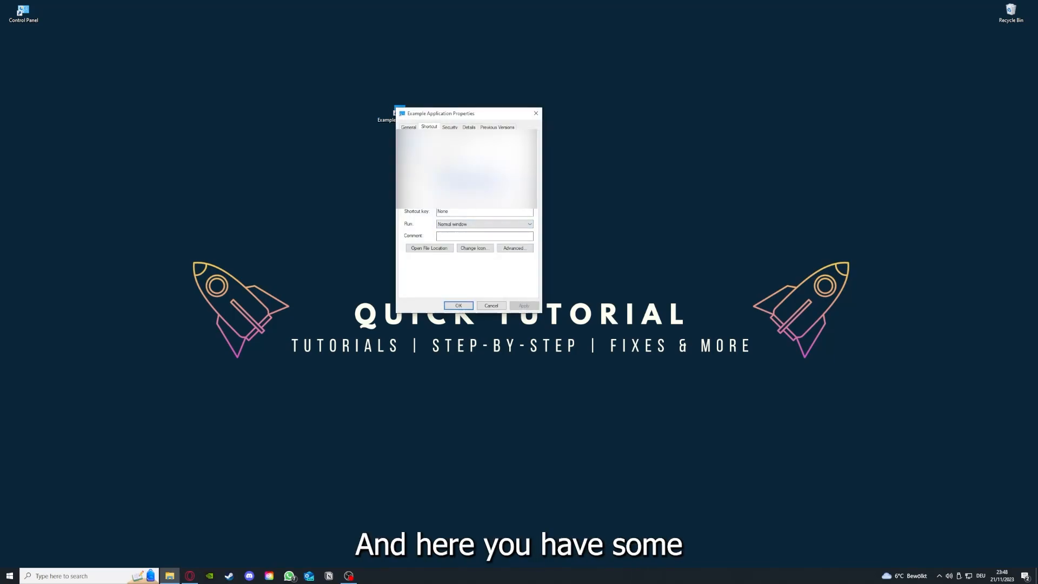
{"action": "left_click", "coordinate": [469, 128]}
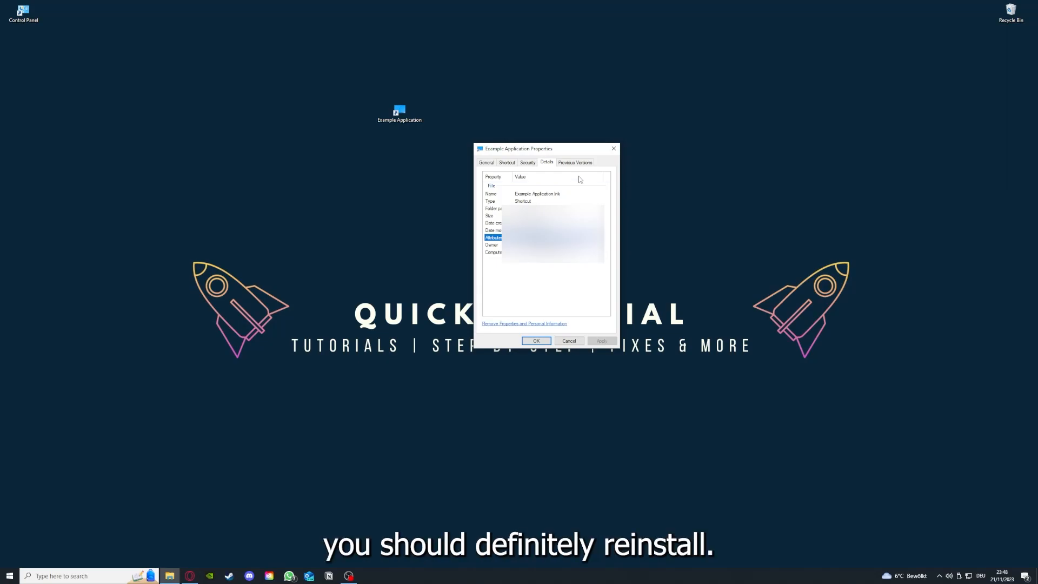
{"action": "left_click", "coordinate": [507, 162]}
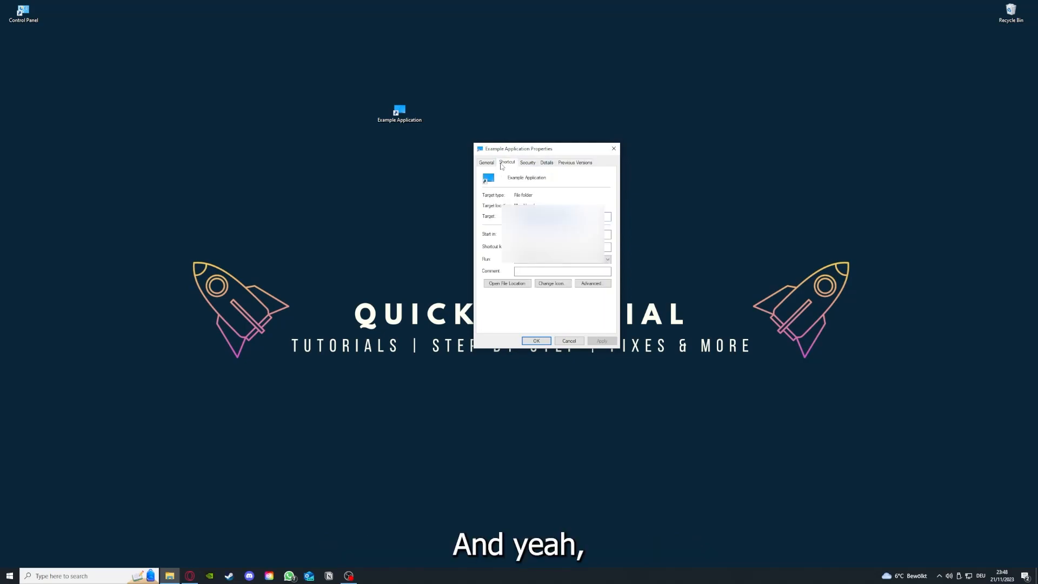
{"action": "mouse_move", "coordinate": [493, 275]}
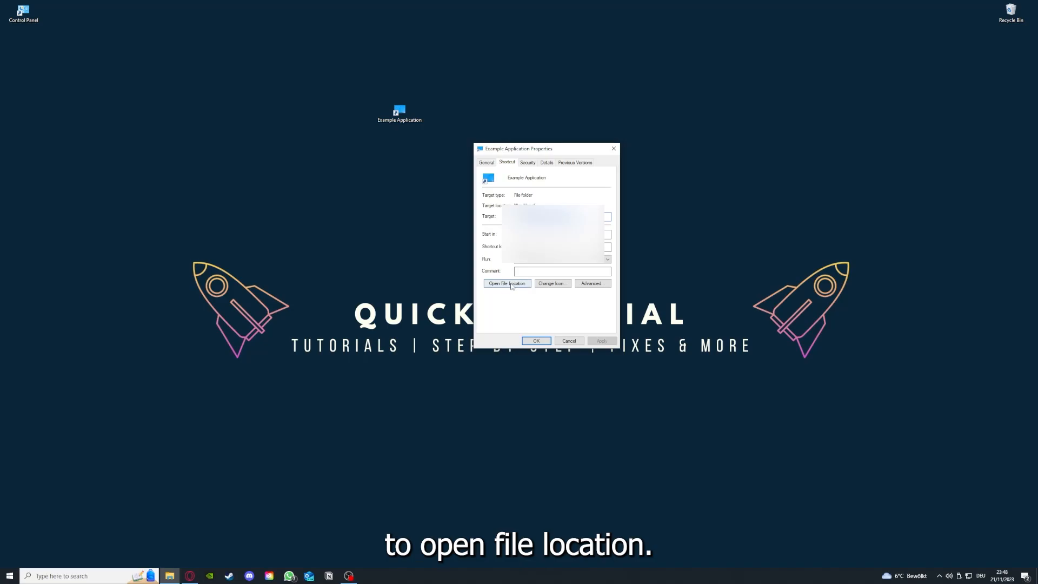
Use Open File Location to show the shortcut's folder in File Explorer
{"action": "left_click", "coordinate": [507, 283]}
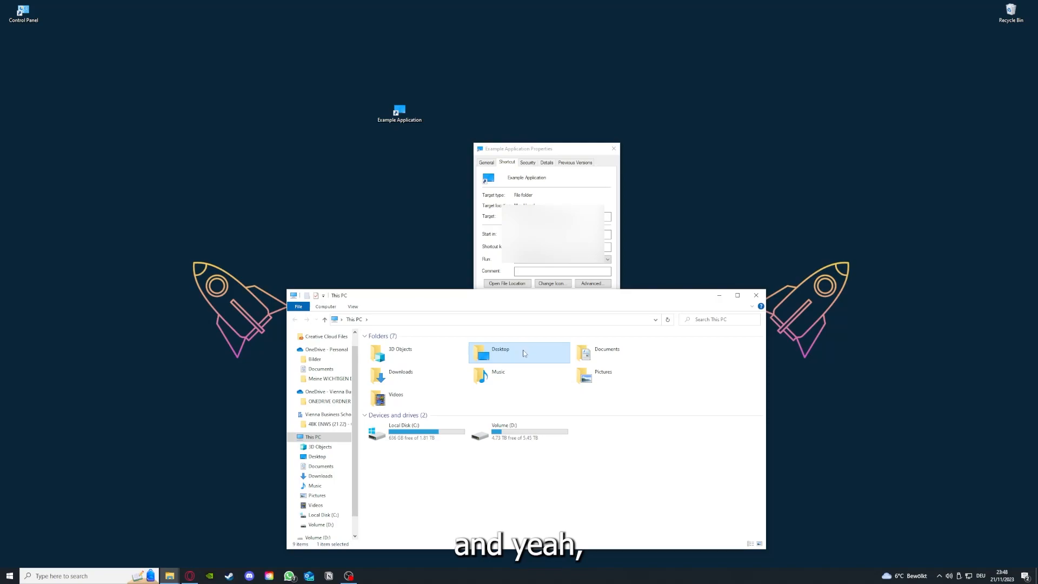
{"action": "mouse_move", "coordinate": [549, 365]}
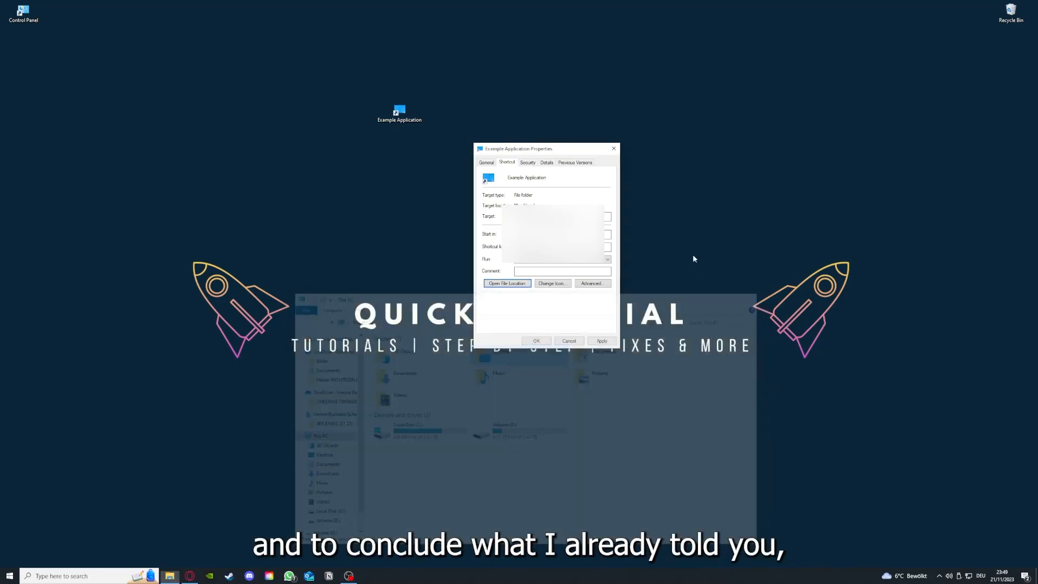
Confirm OK to close the shortcut Properties window
{"action": "left_click", "coordinate": [568, 341]}
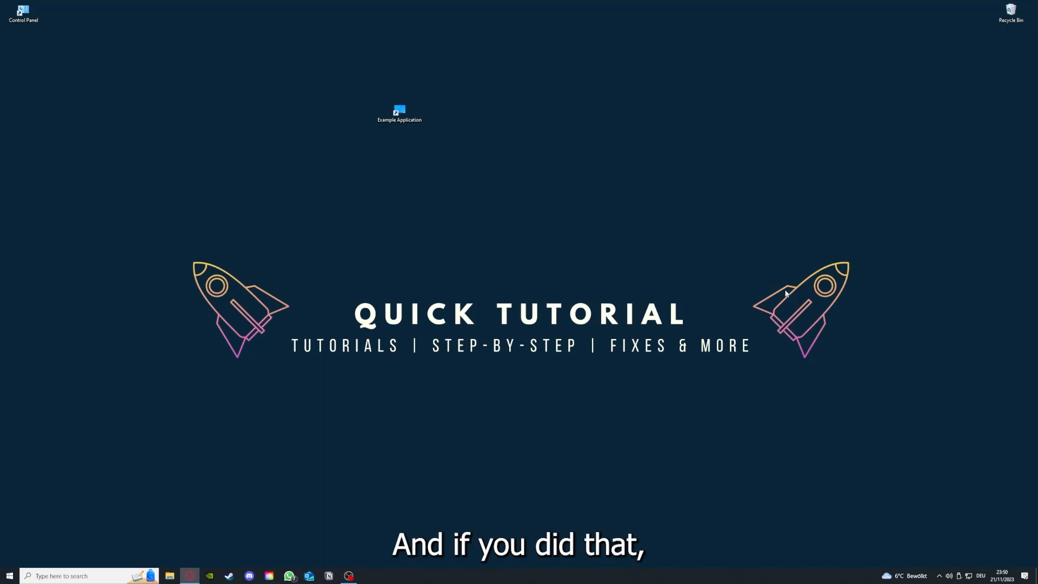
{"action": "mouse_move", "coordinate": [852, 316]}
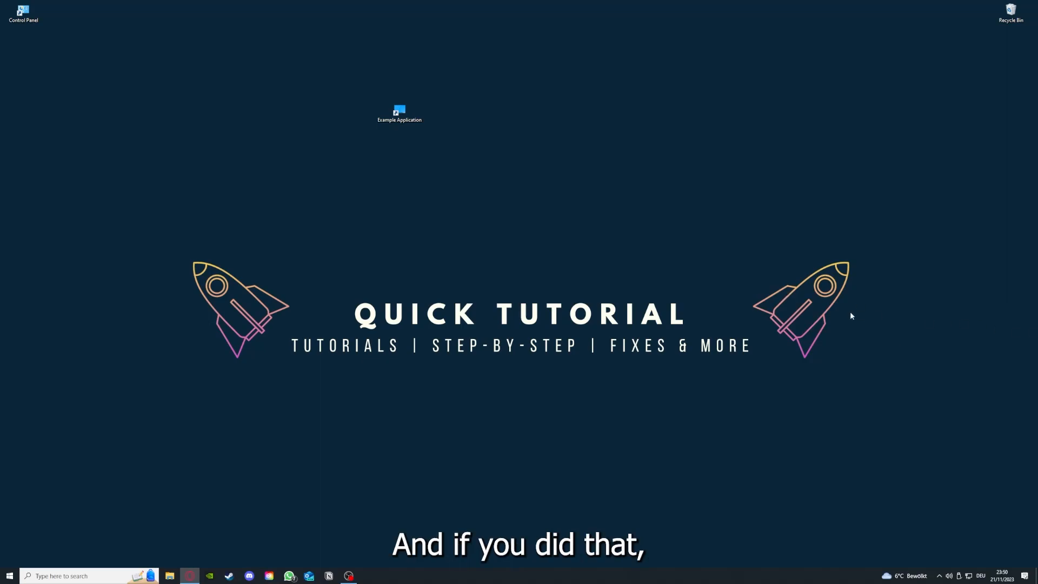